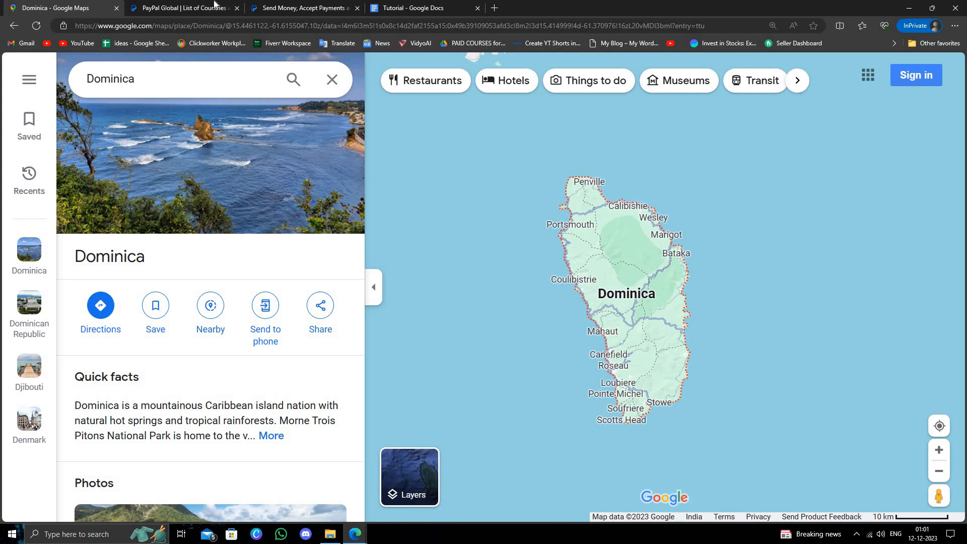
# Step: Switch from the Dominica map to the 'PayPal Global | List of Countries' tab
pyautogui.click(182, 8)
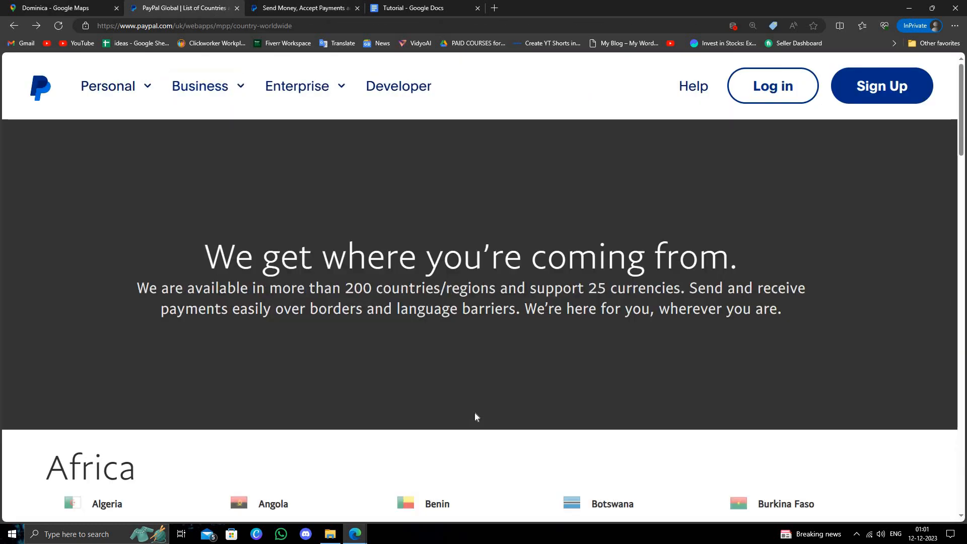
# Step: Search the country list for 'Dominica' and open its link under the Americas
pyautogui.press('Ctrl+f')
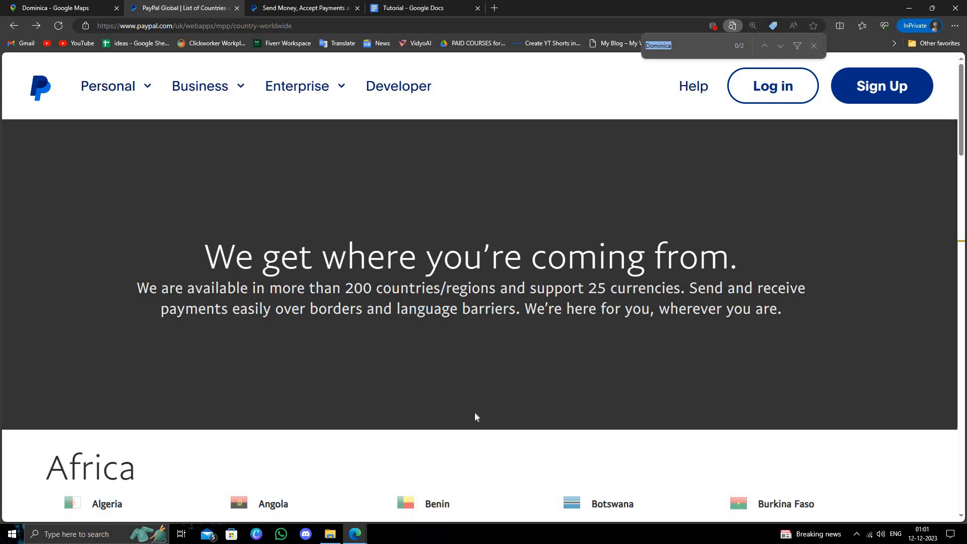
pyautogui.scroll(-3)
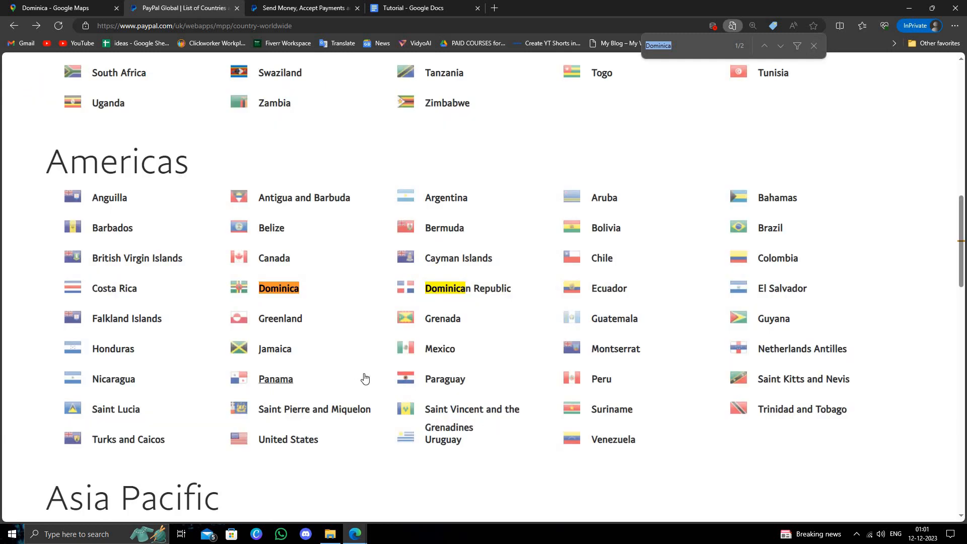
pyautogui.click(296, 86)
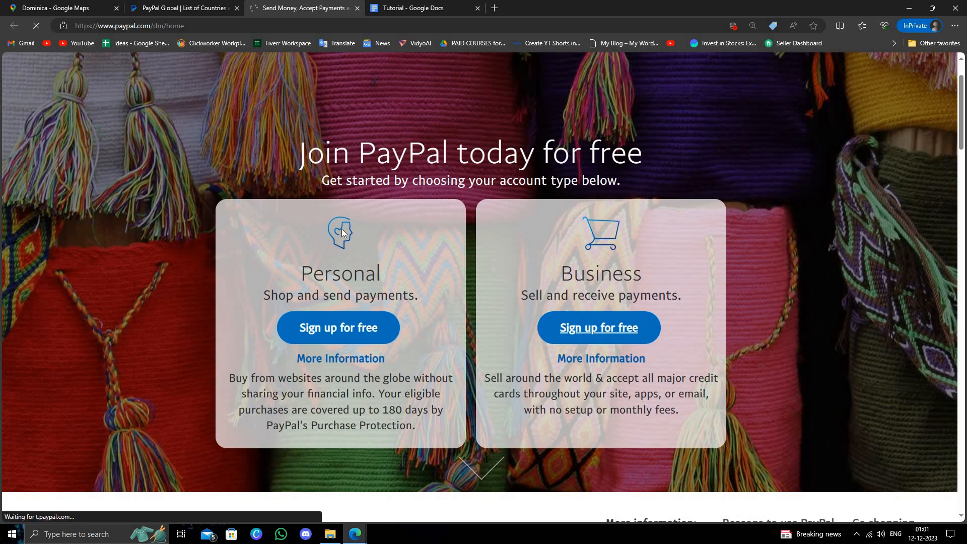
# Step: Start a free Business sign-up and tick the terms of use checkbox
pyautogui.click(598, 328)
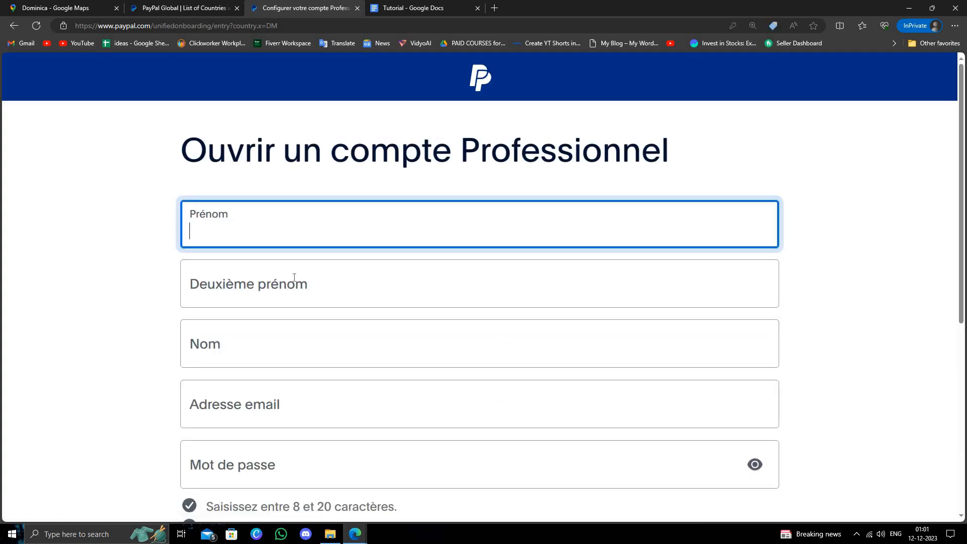
pyautogui.click(479, 283)
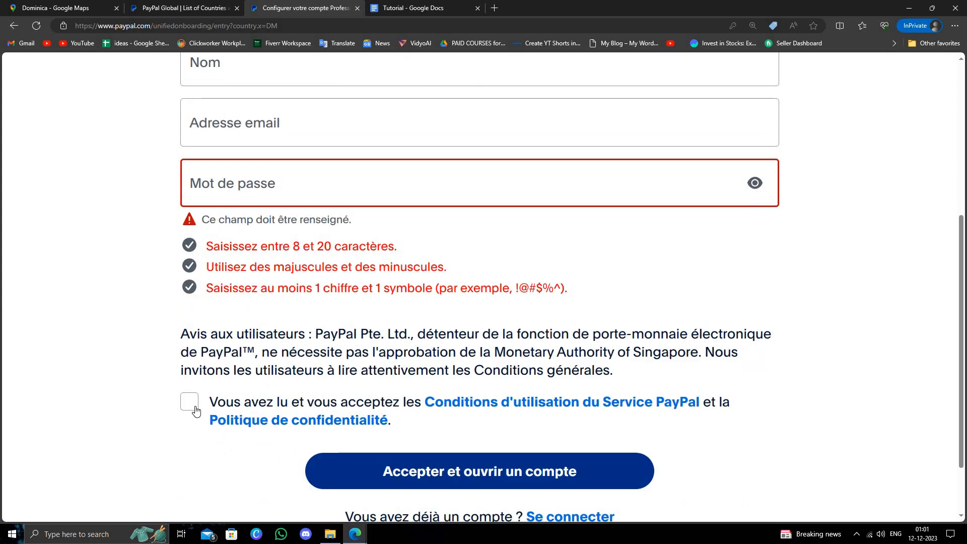
pyautogui.click(189, 402)
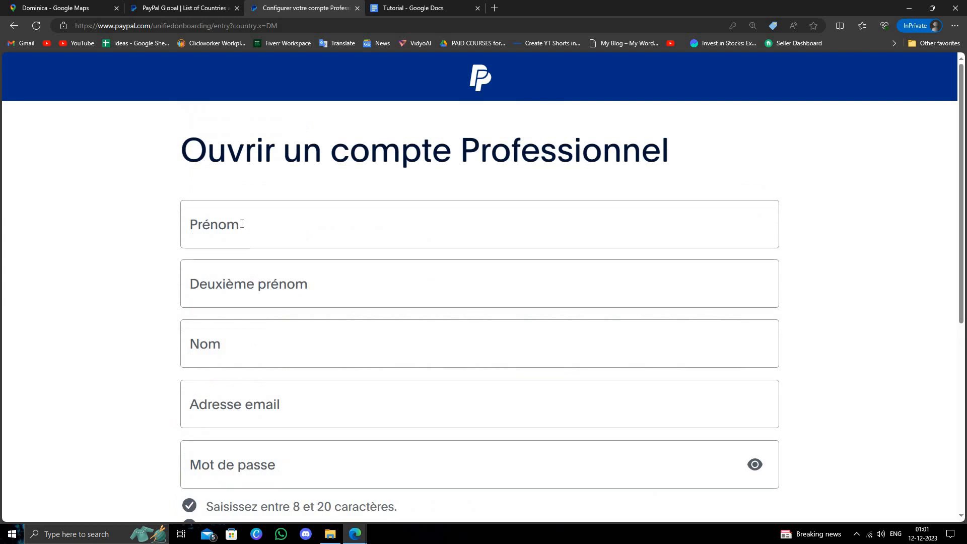
# Step: Enter names 'str', 'a', 'seca', 'asd', add the email, and submit 'Accepter et ouvrir un compte'
pyautogui.write('str')
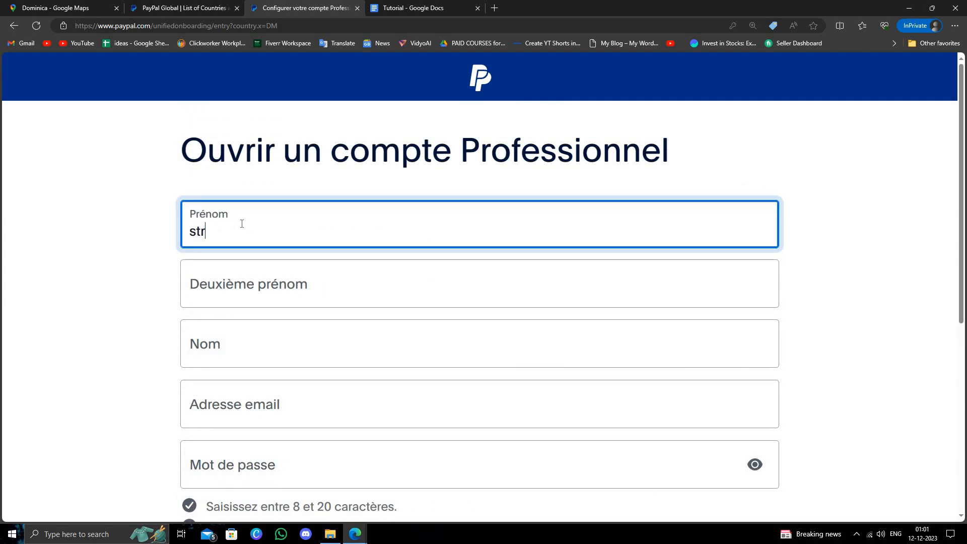
pyautogui.write('a')
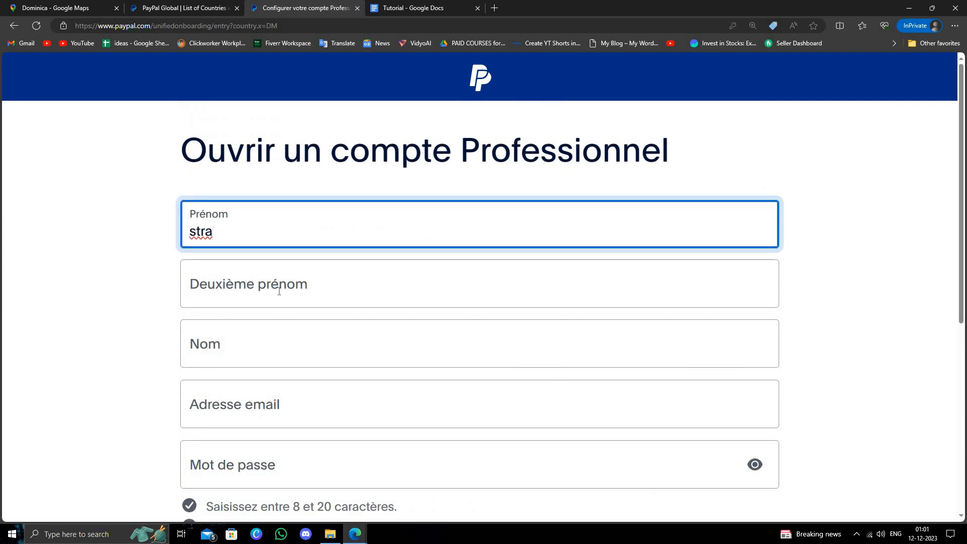
pyautogui.write('seca')
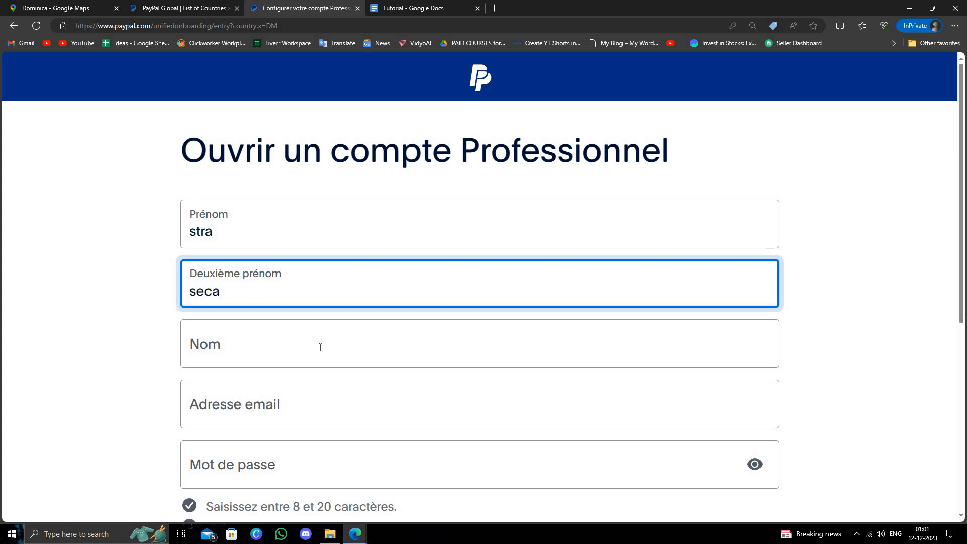
pyautogui.write('asd')
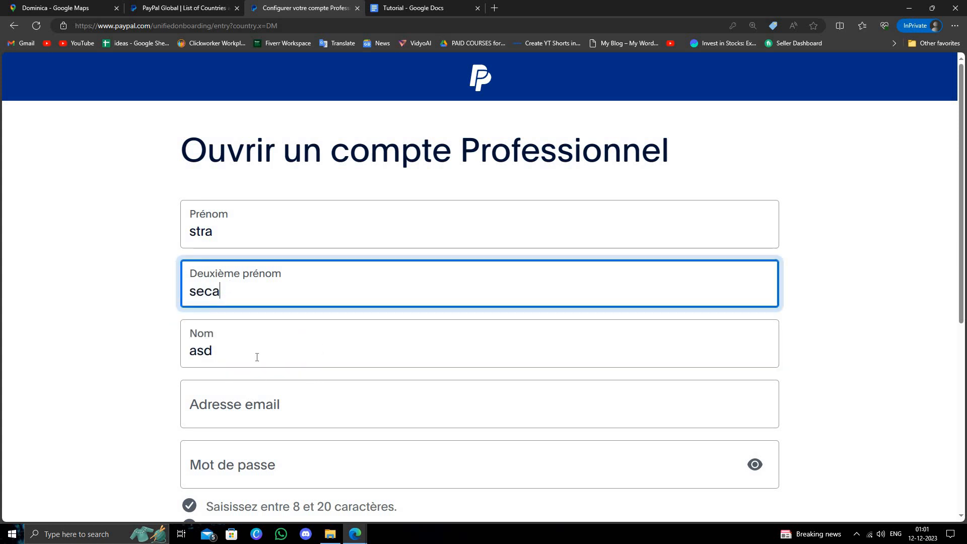
pyautogui.click(480, 404)
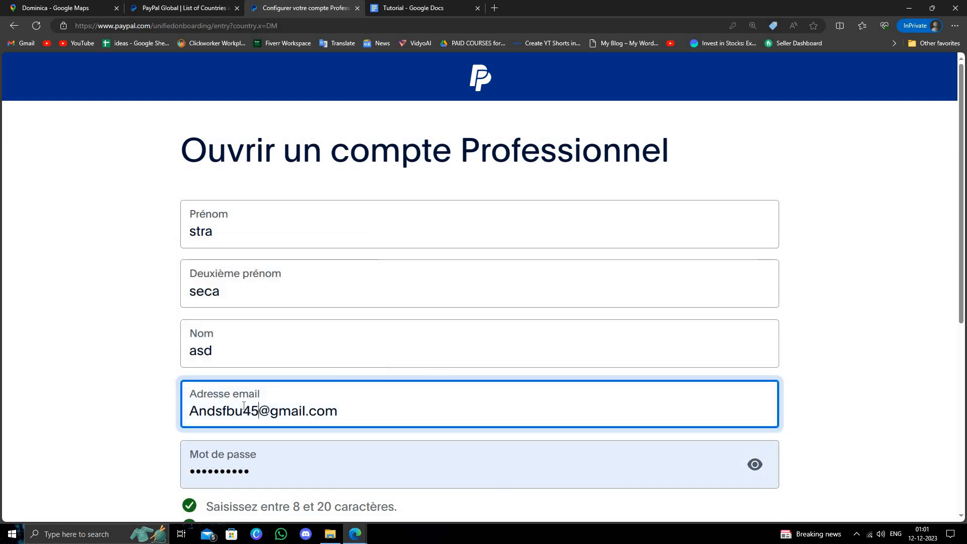
pyautogui.click(479, 449)
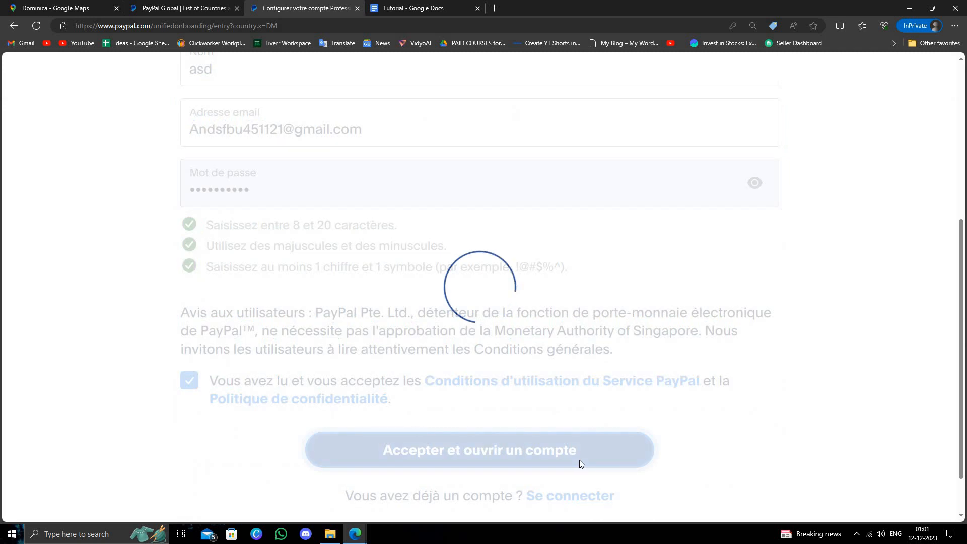
pyautogui.moveTo(577, 464)
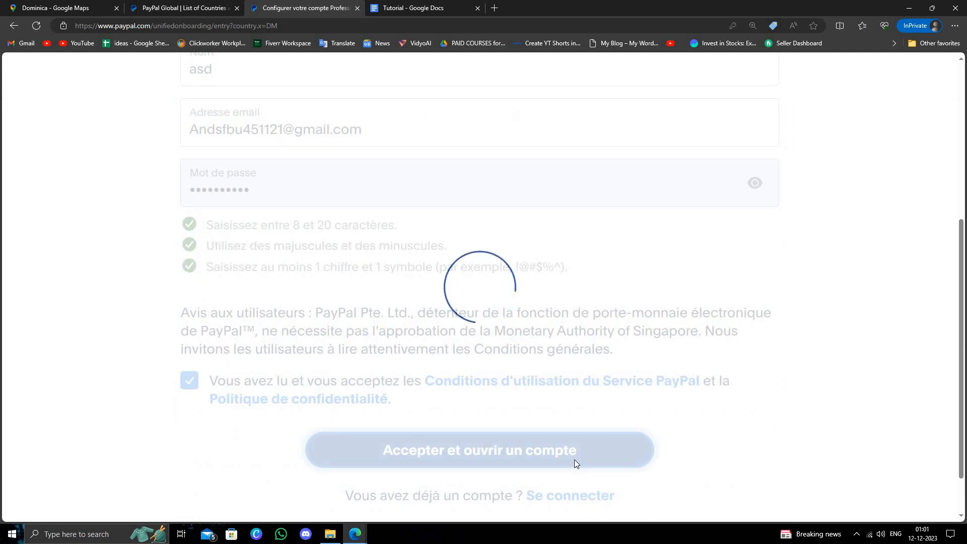
# Step: Dismiss the Translate popup with 'Not now' and reopen the 'Ouvrir un compte Professionnel' form
pyautogui.click(479, 450)
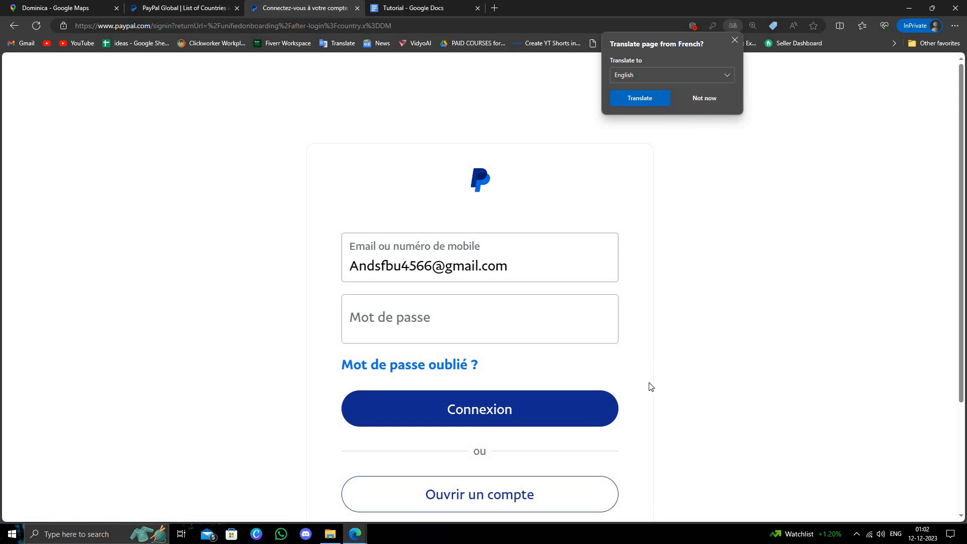
pyautogui.click(704, 98)
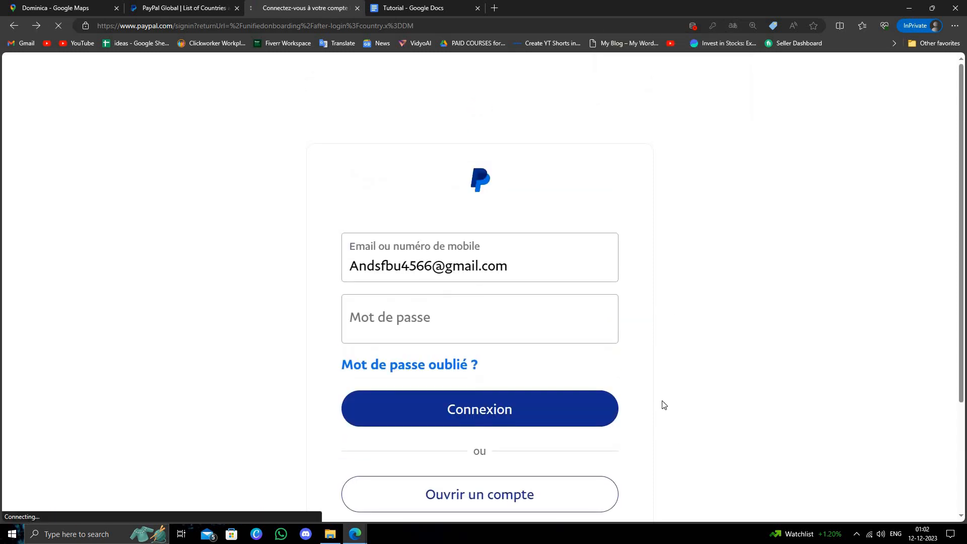
pyautogui.click(480, 494)
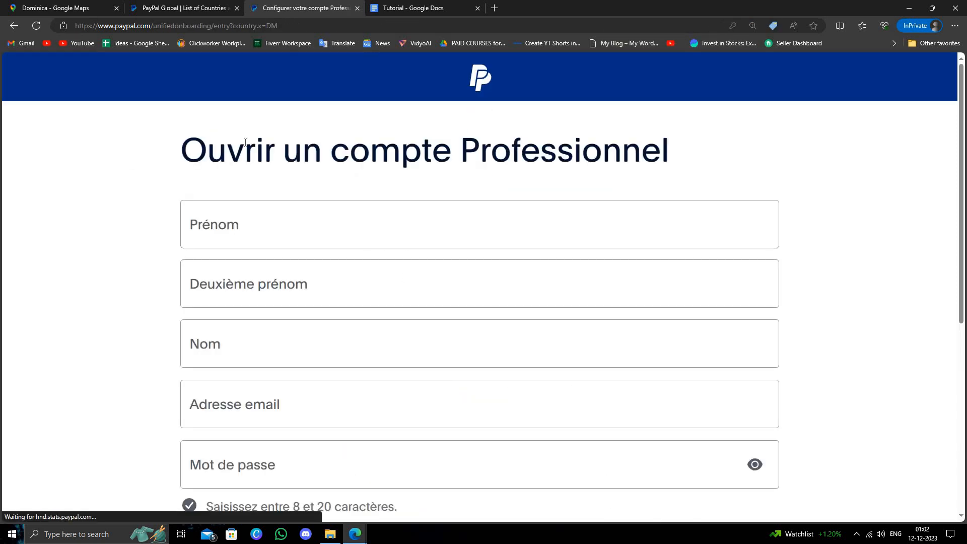